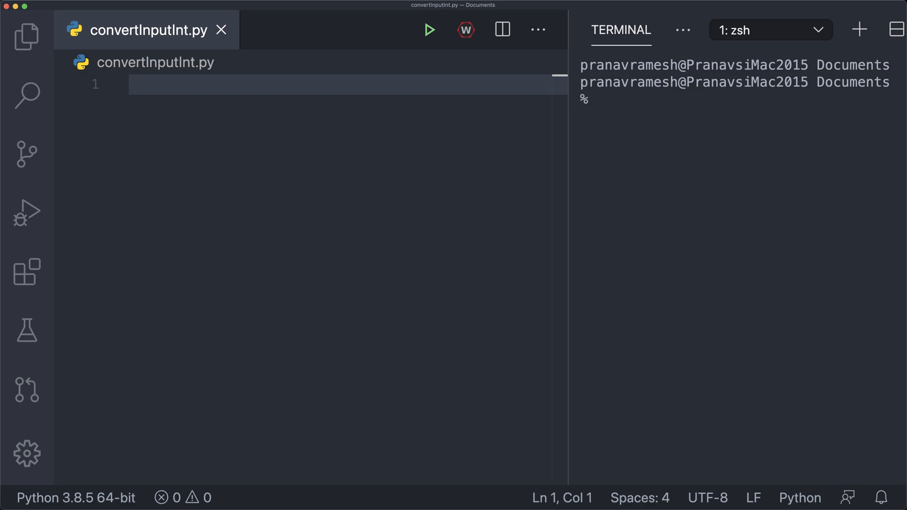
# Step: Write numbers = list(map(int, input().split(" "))) to read space-separated integers into a list
pyautogui.write('numbers =')
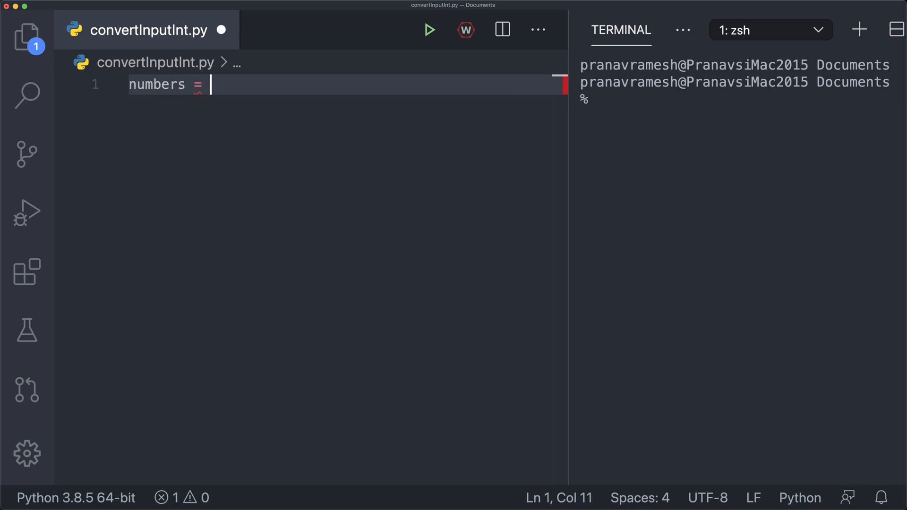
pyautogui.write('list()')
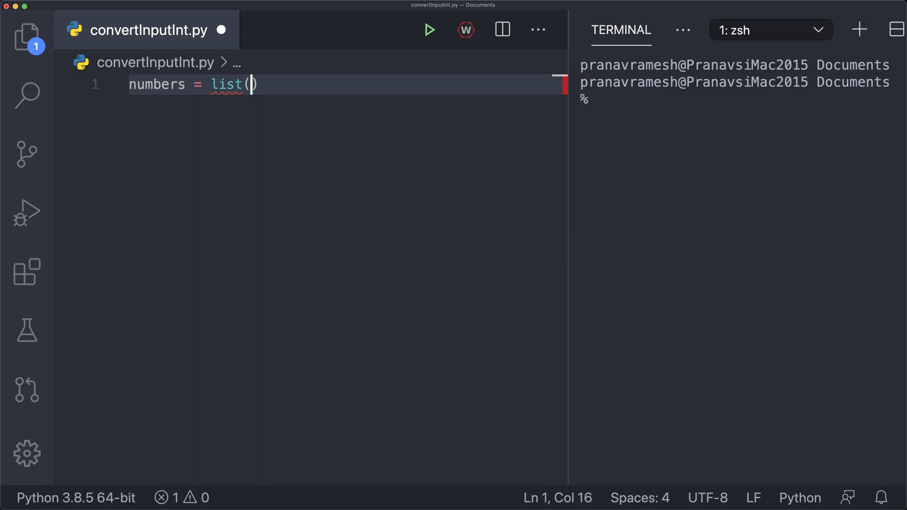
pyautogui.write('map(int,')
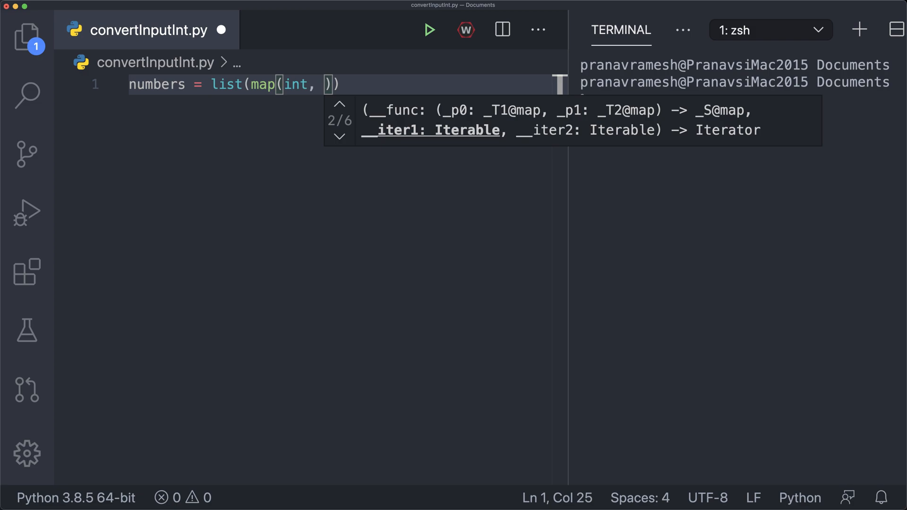
pyautogui.write('input().split("')
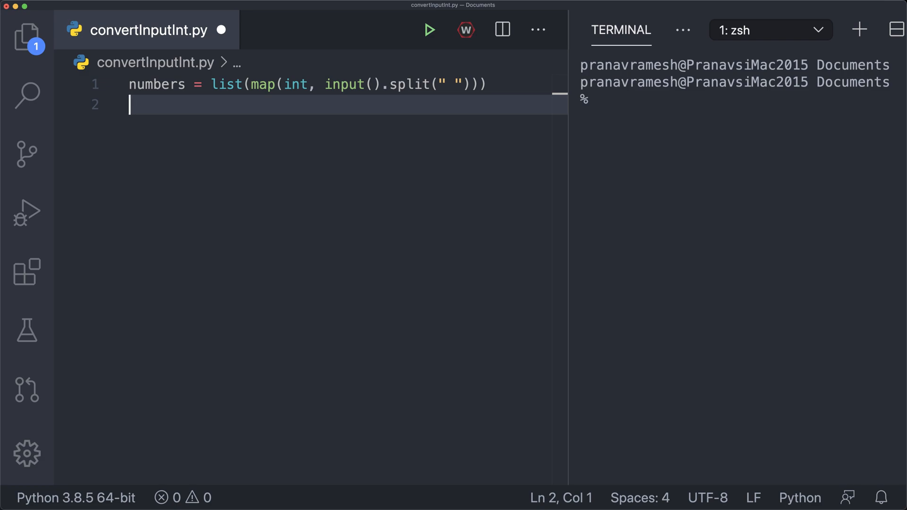
# Step: Add prod = 1, a for loop with prod *= i over numbers, and print(prod)
pyautogui.write('prod = 1')
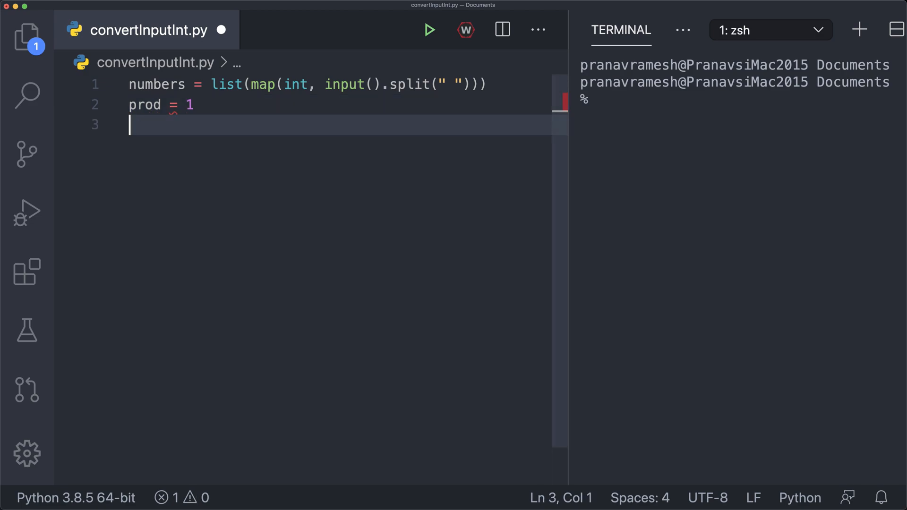
pyautogui.write('for i in numbers:')
pyautogui.write('prod *= i')
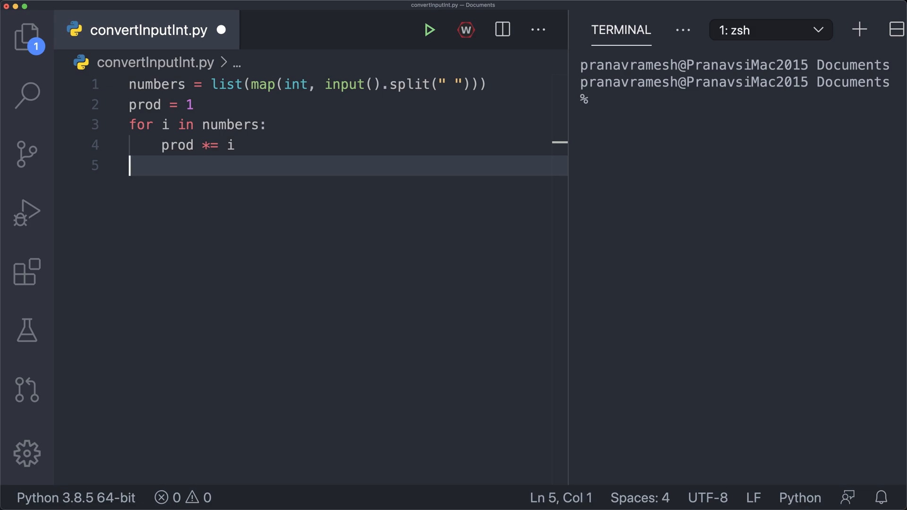
pyautogui.write('print(prod)')
pyautogui.write('print(numbers')
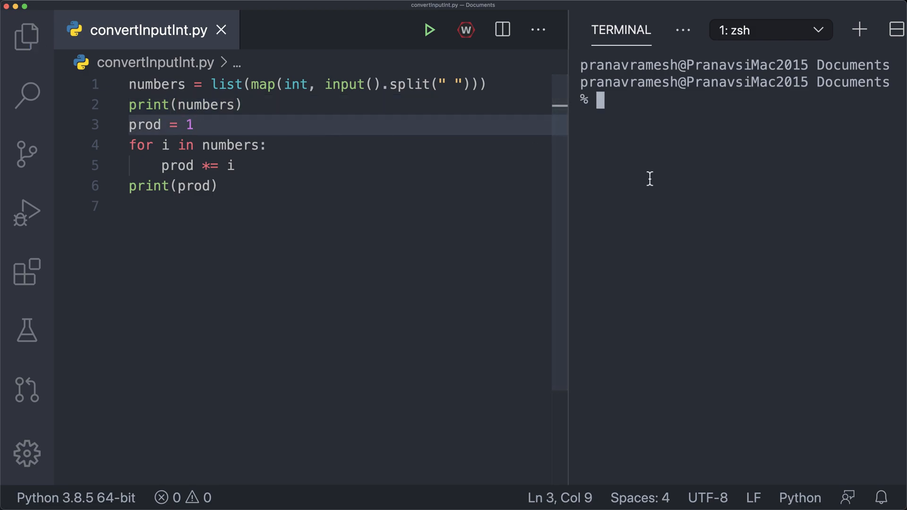
# Step: Run python3 convertInputInt.py in the terminal with input 1 5 2 6 3 7, getting the list and 1260
pyautogui.write('python')
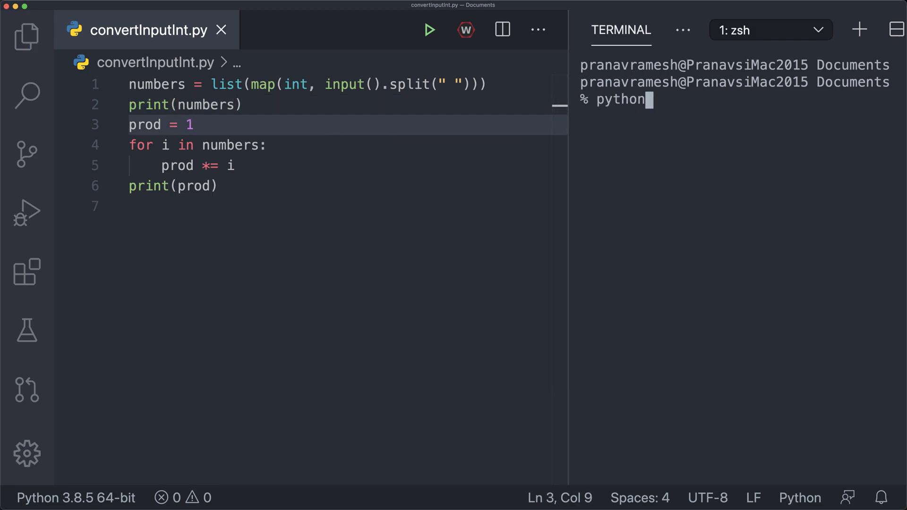
pyautogui.write('3 convertInputI')
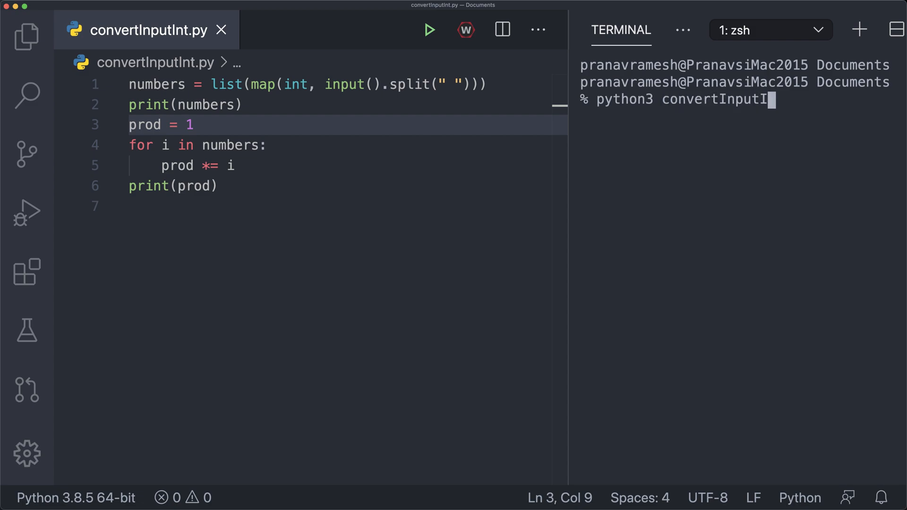
pyautogui.press('Return')
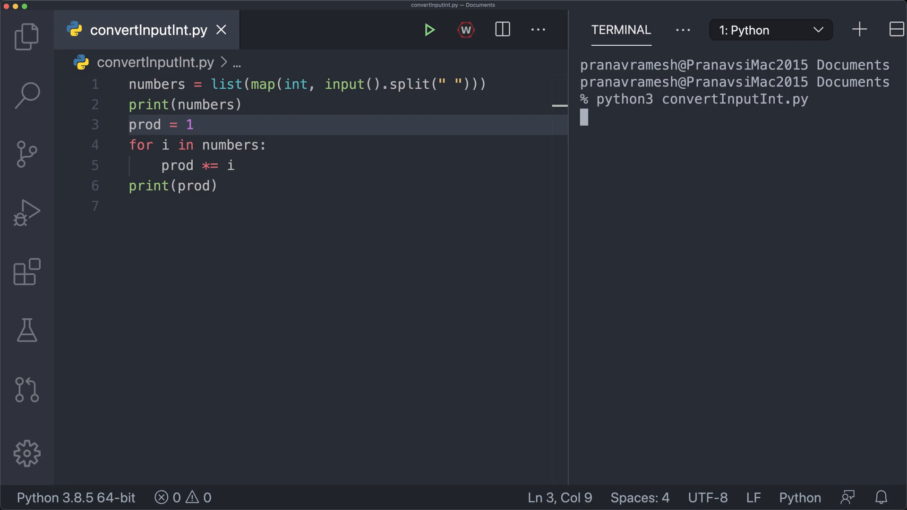
pyautogui.write('1 5 2')
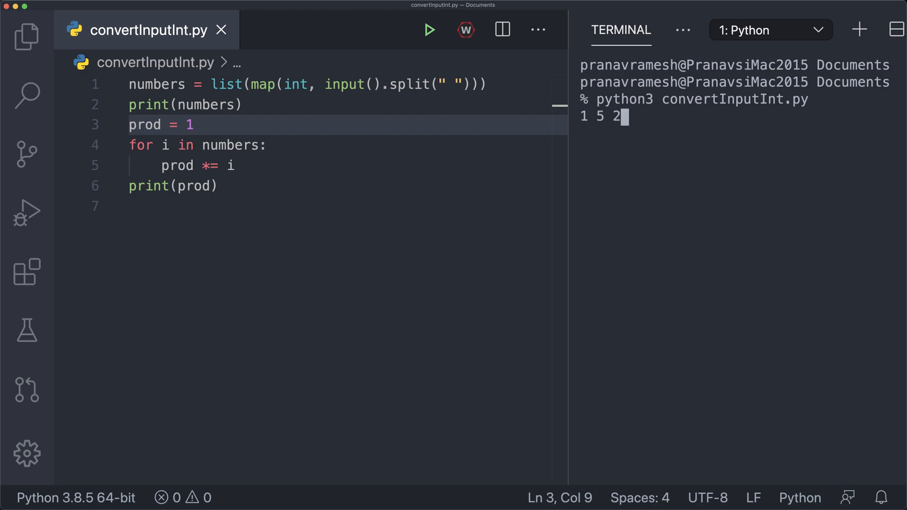
pyautogui.write('6 3 7')
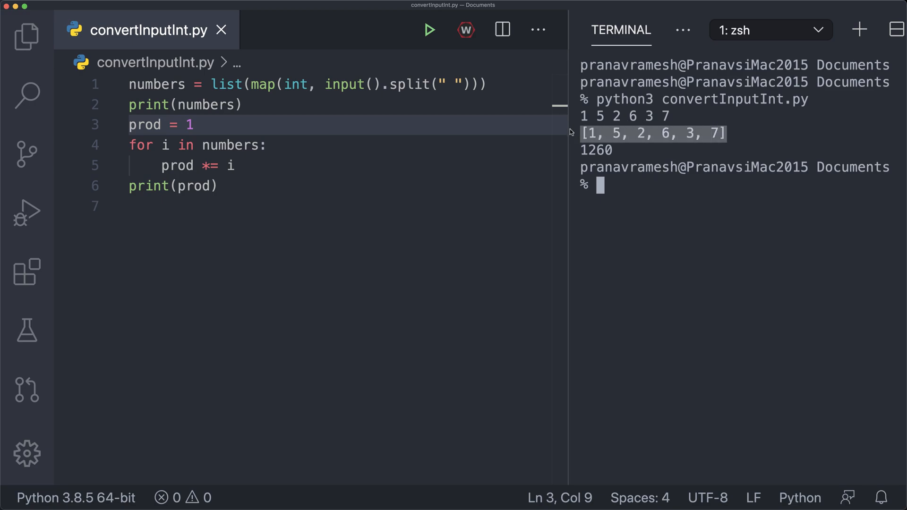
pyautogui.moveTo(635, 149)
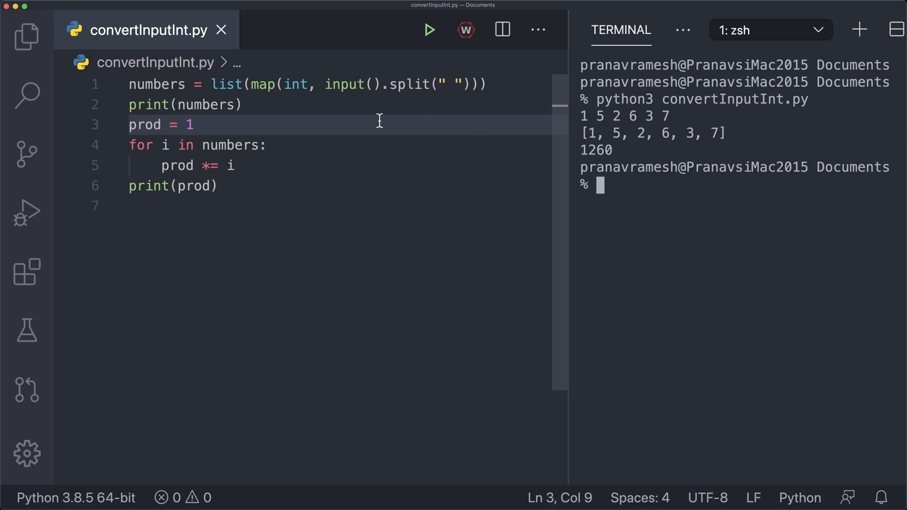
# Step: Store input() in orig on a new first line, split orig for numbers, and add print(orig)
pyautogui.click(455, 85)
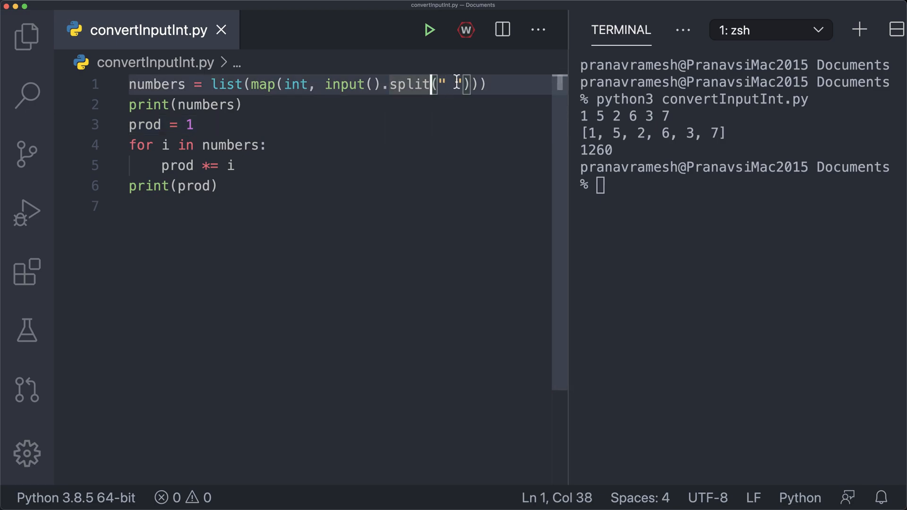
pyautogui.press('Enter')
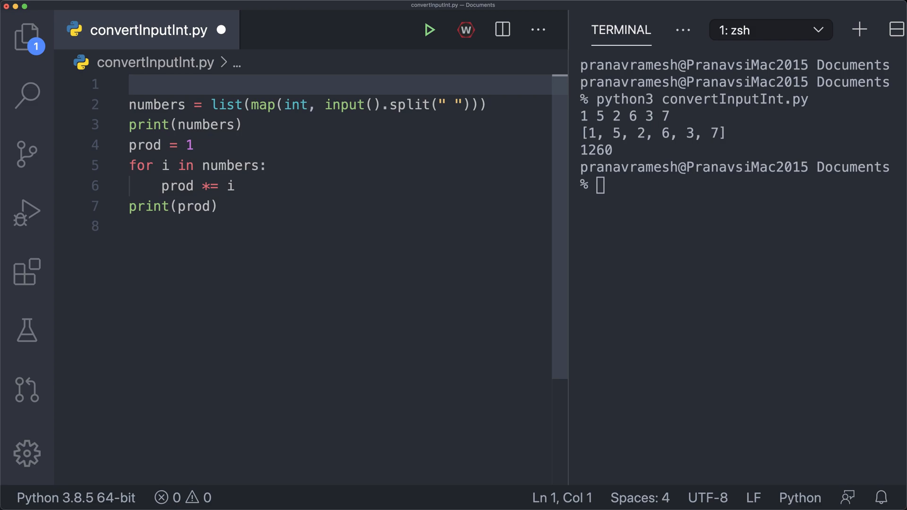
pyautogui.write('orig =')
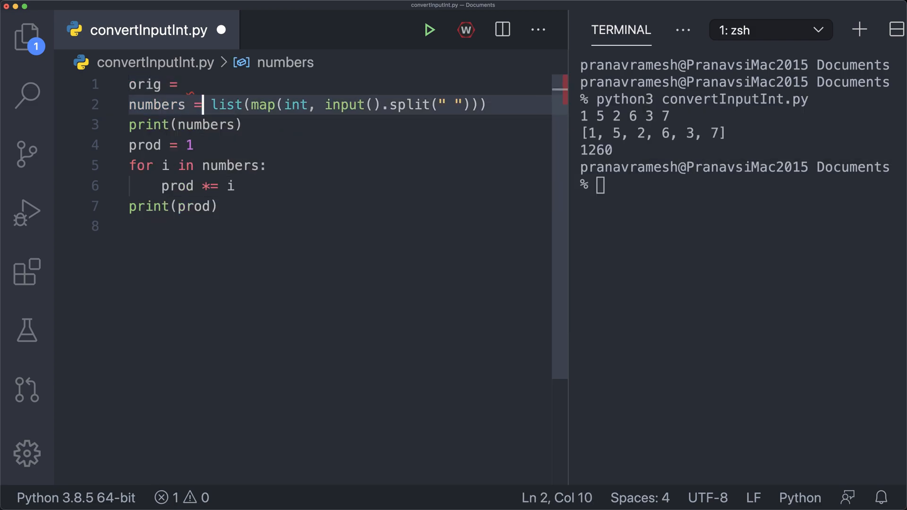
pyautogui.doubleClick(347, 105)
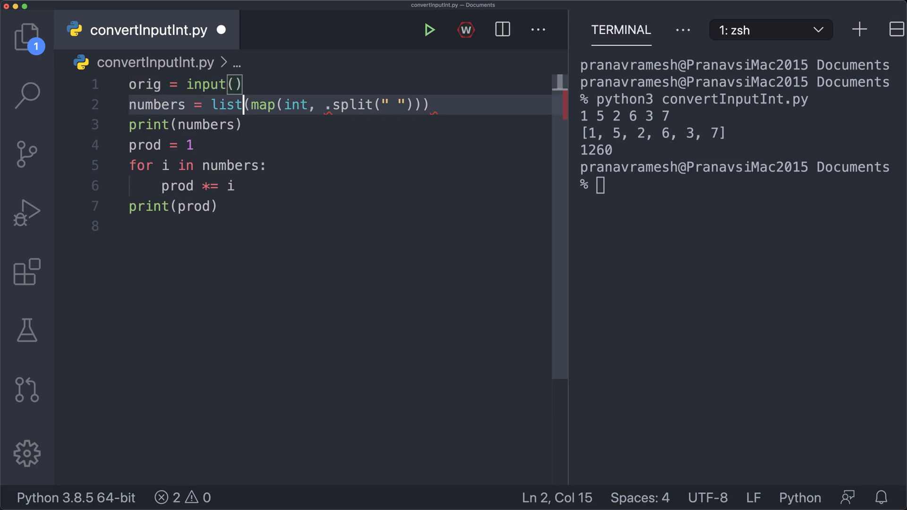
pyautogui.write('orig')
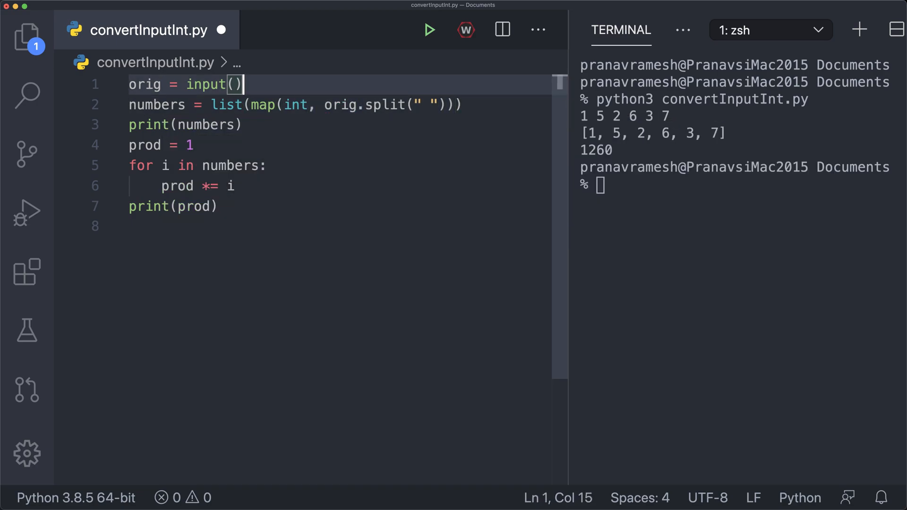
pyautogui.write('print(orig)')
pyautogui.click(740, 185)
pyautogui.write('python3 convertInputInt.py')
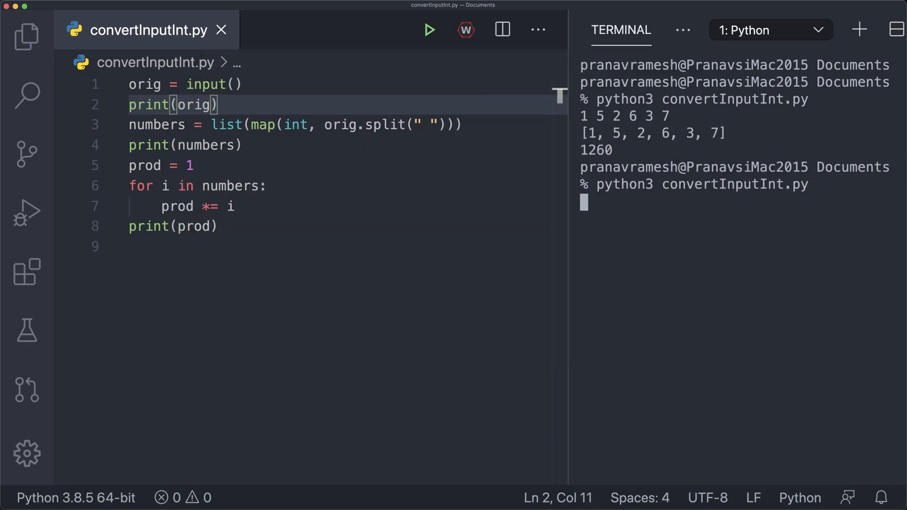
# Step: Rerun the script with input 1 5 2 6 3 7 to echo the raw string before the list and 1260
pyautogui.write('1 5 2 6 3 7')
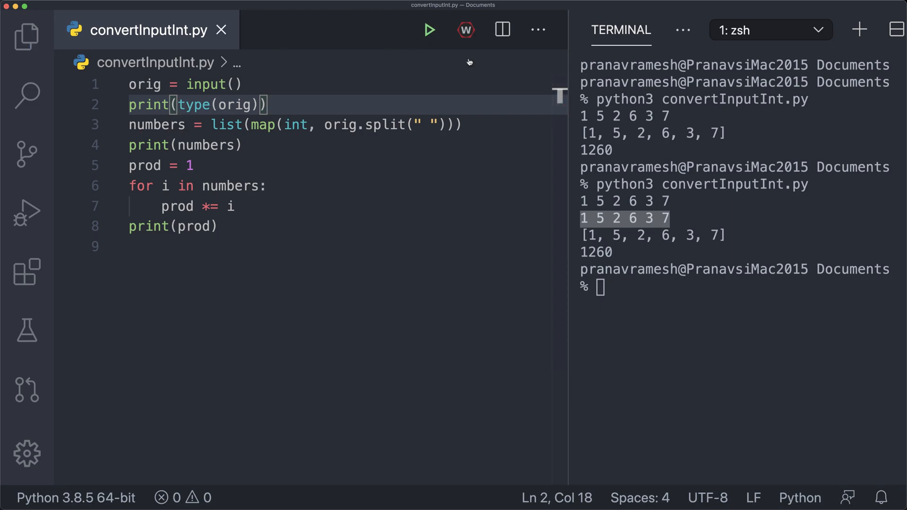
# Step: Run the script via Run Python File on 1 5 2 6 3 7, showing <class 'str'>, the list and 1260
pyautogui.click(429, 29)
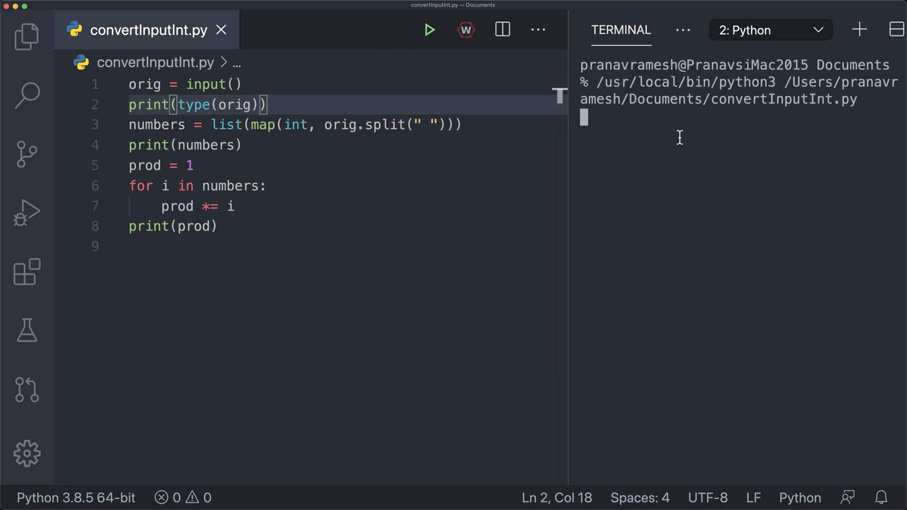
pyautogui.write('1 5 2 6 3 7')
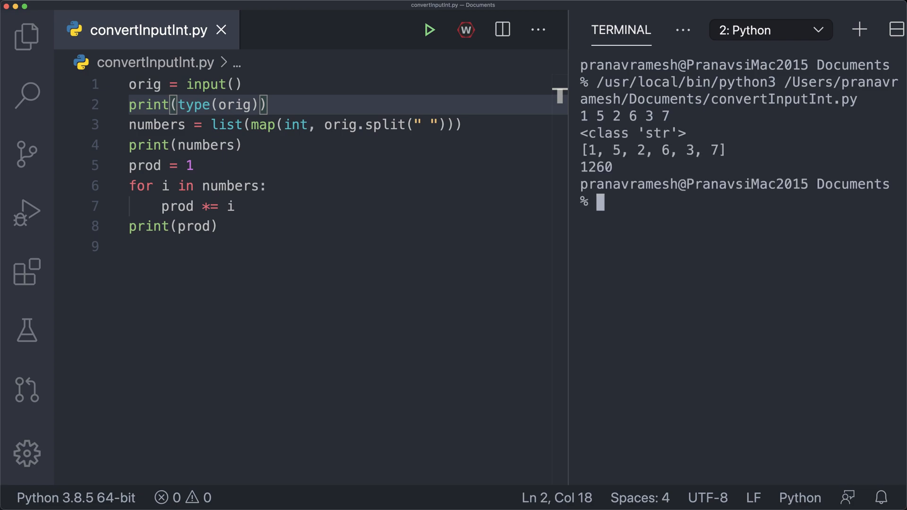
pyautogui.doubleClick(633, 134)
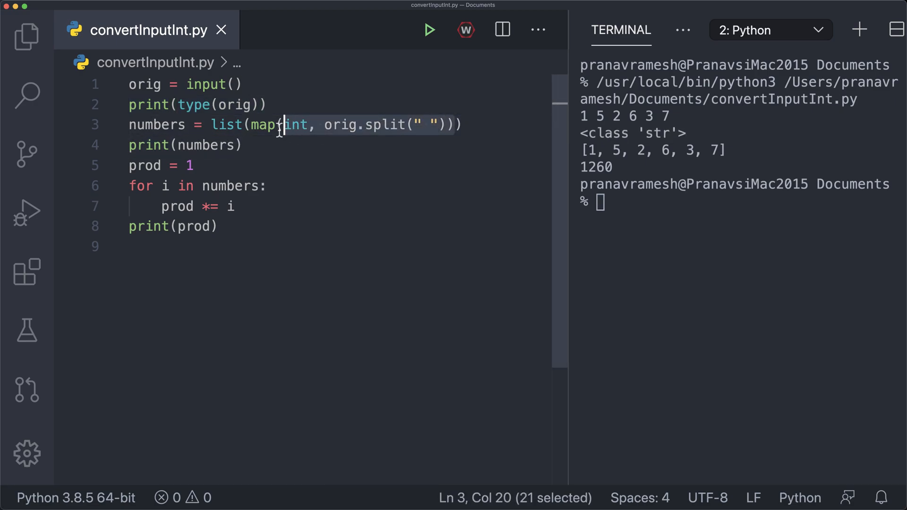
pyautogui.click(280, 125)
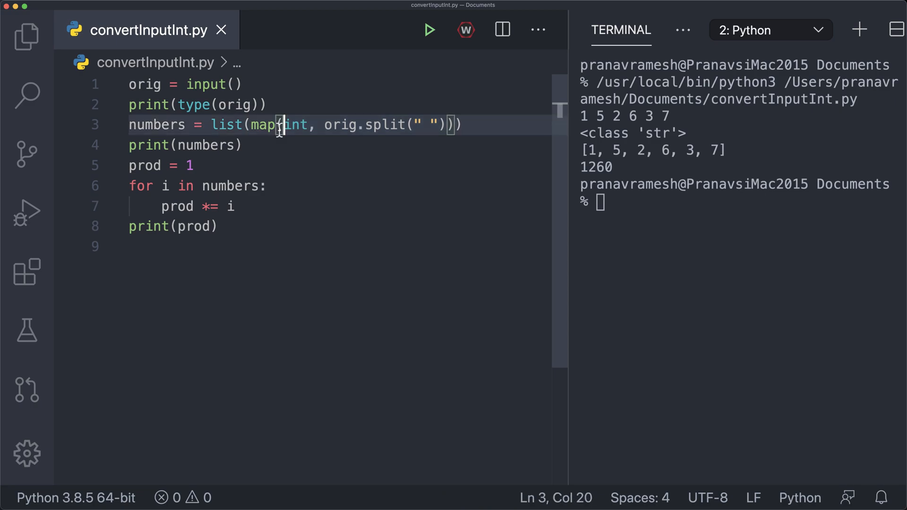